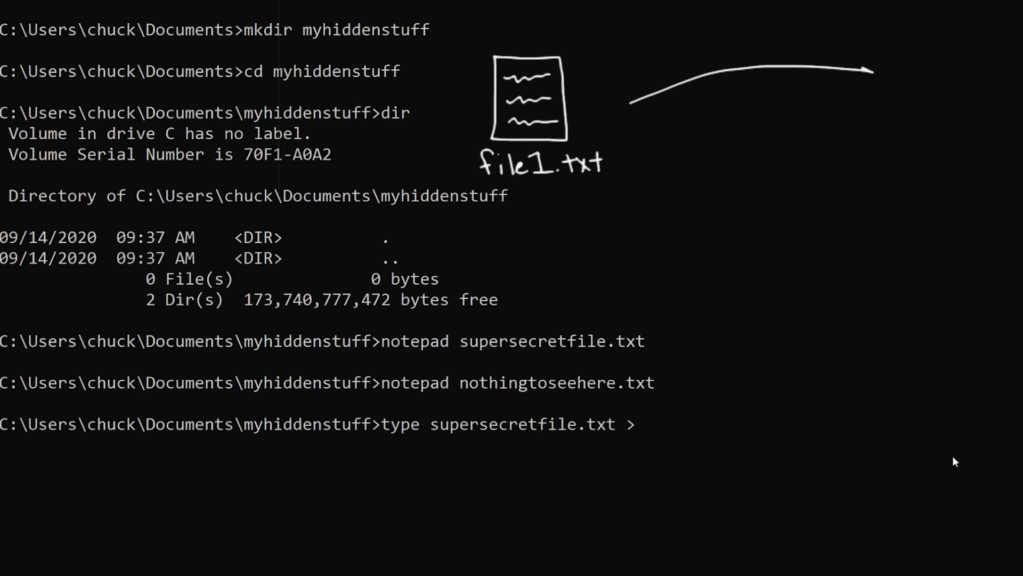
text(nothingtoseehere.txt:)
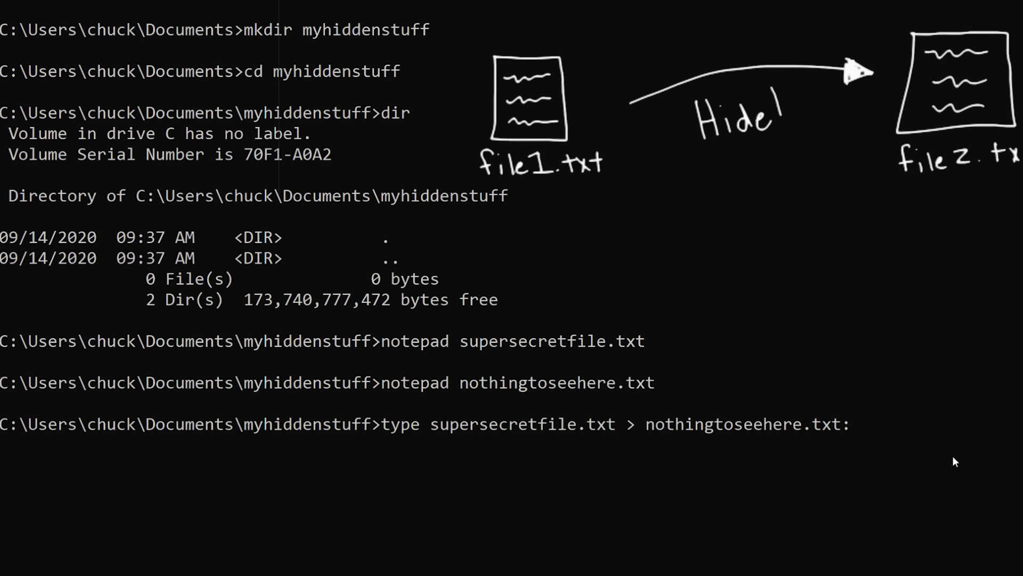